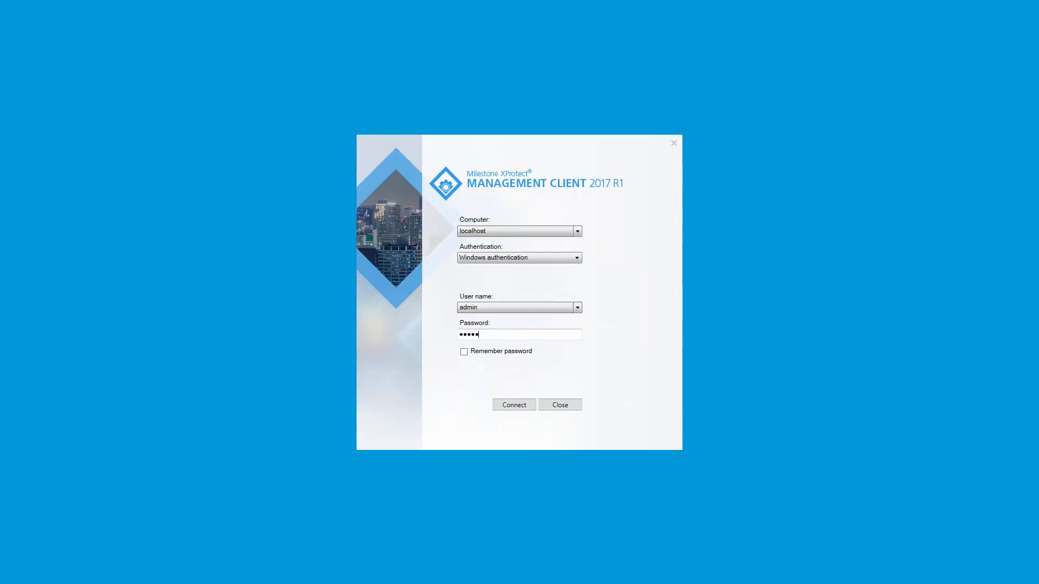
Connect to the localhost management server as admin with Windows authentication.
left_click(513, 405)
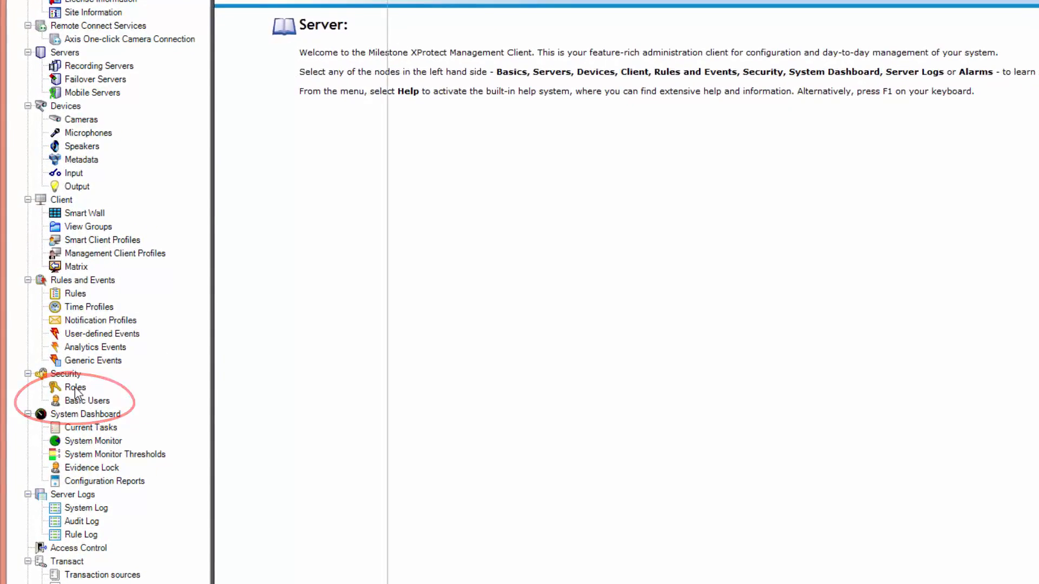
Start a new basic user from the Operator role's Users and Groups list.
left_click(74, 388)
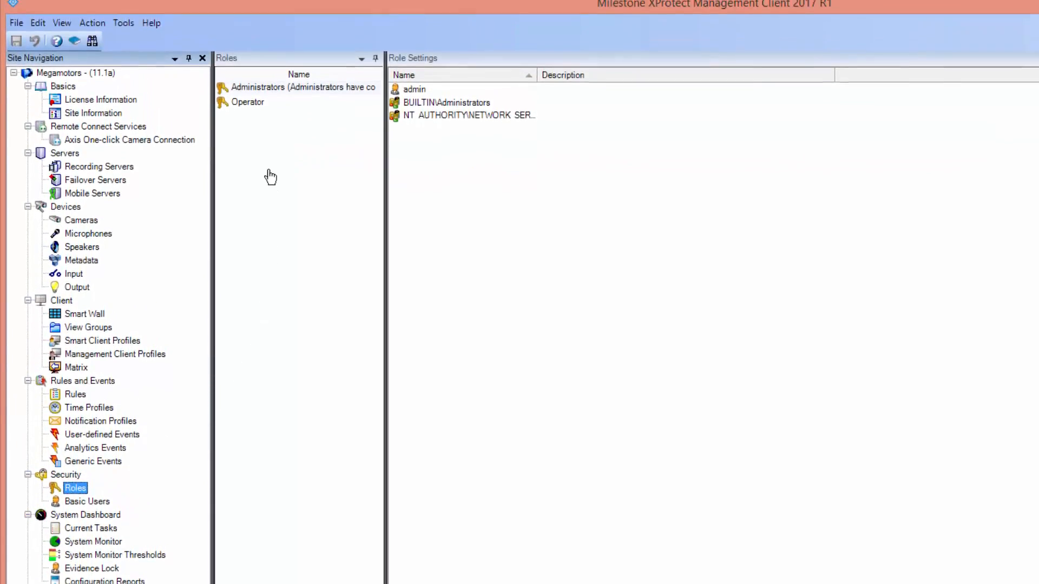
left_click(248, 102)
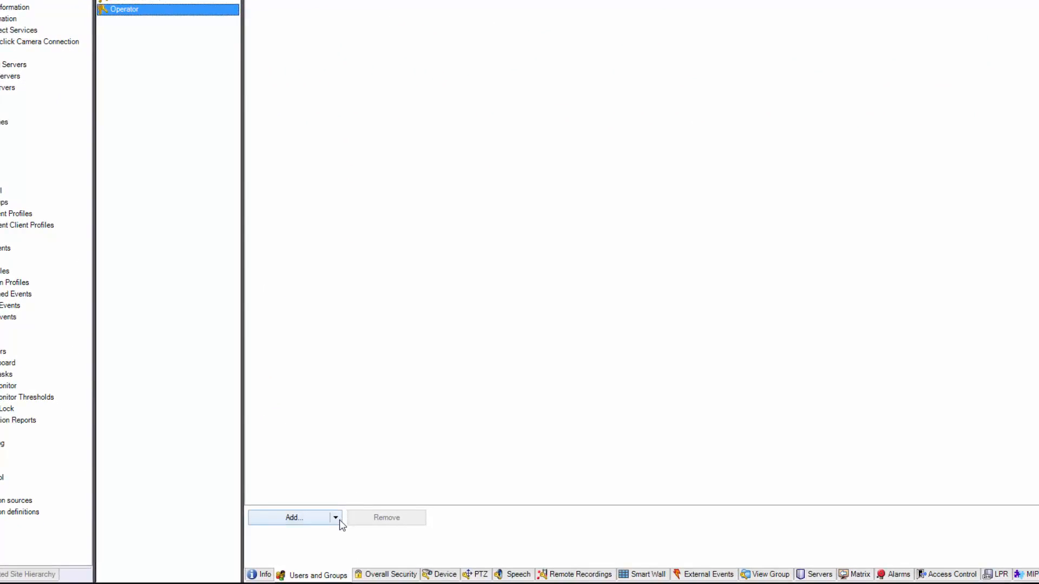
left_click(292, 517)
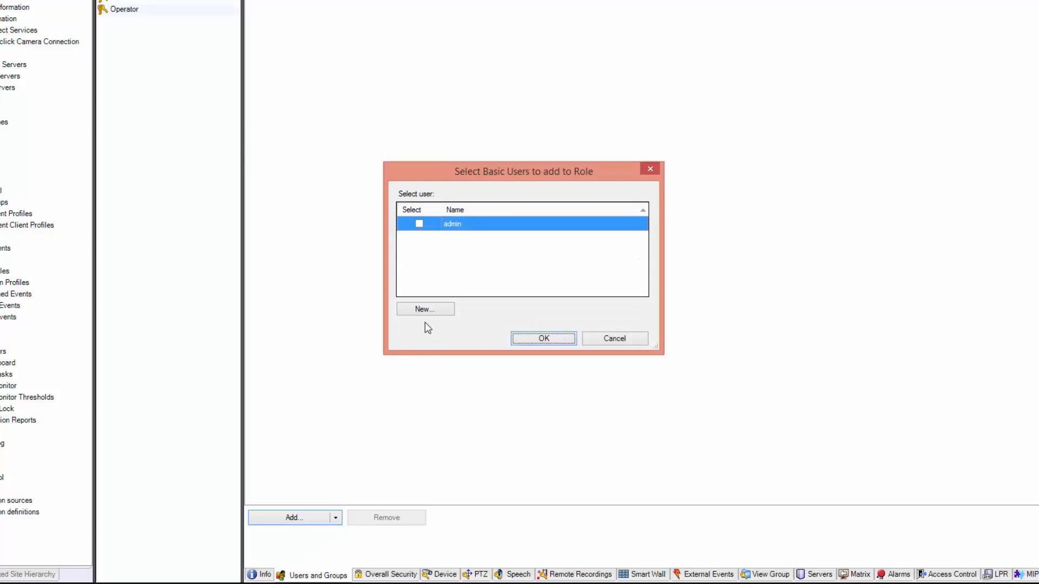
left_click(424, 309)
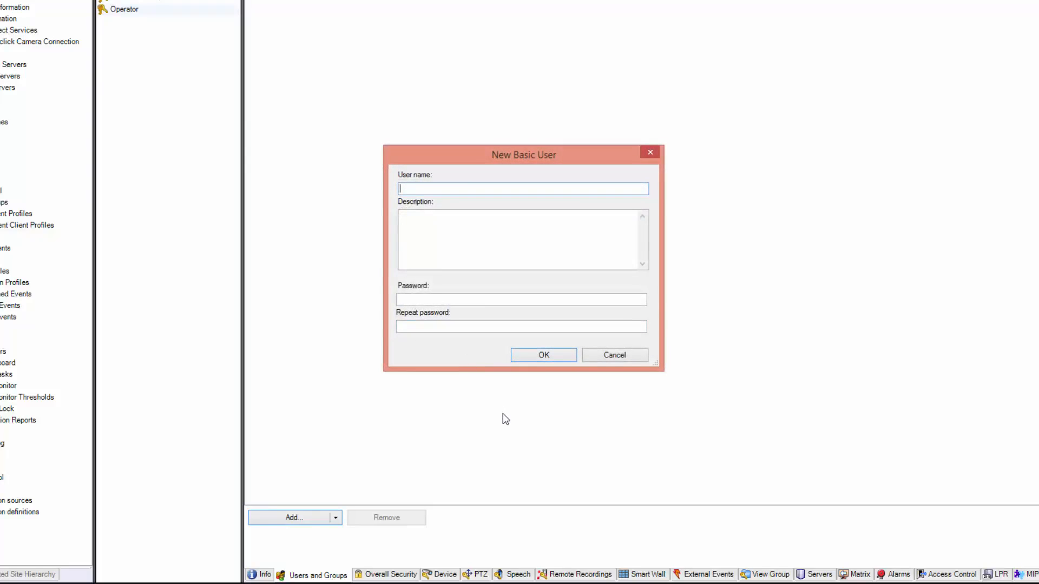
Create the basic user 'basic' with a password and add it to the Operator role.
type("basic")
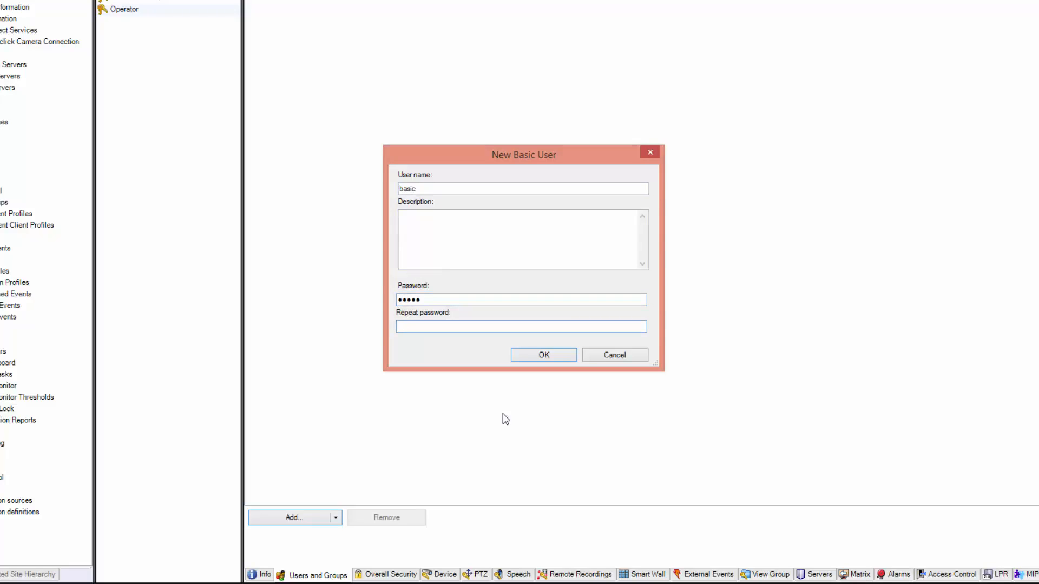
type("•••••")
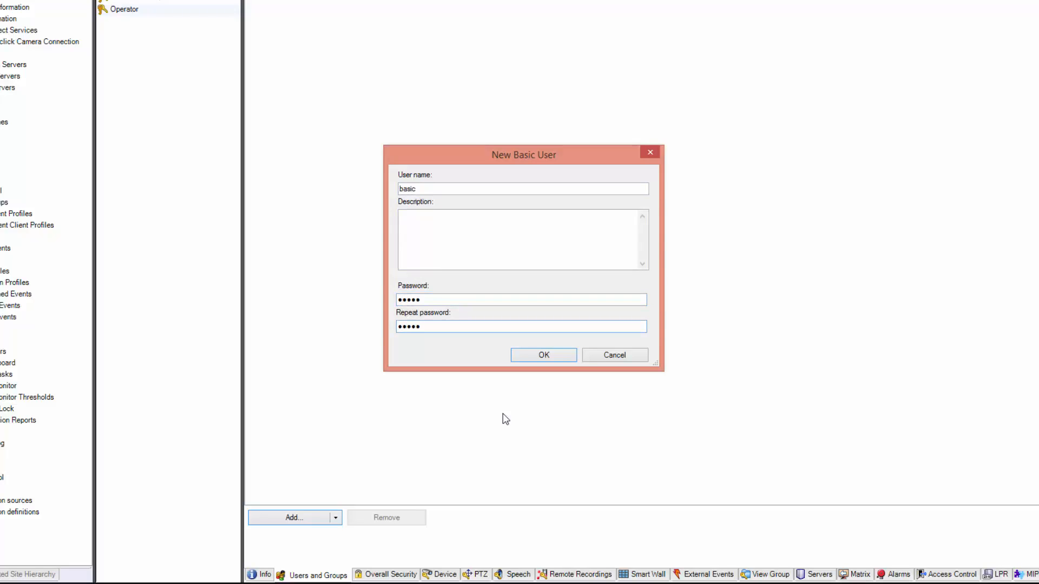
left_click(543, 355)
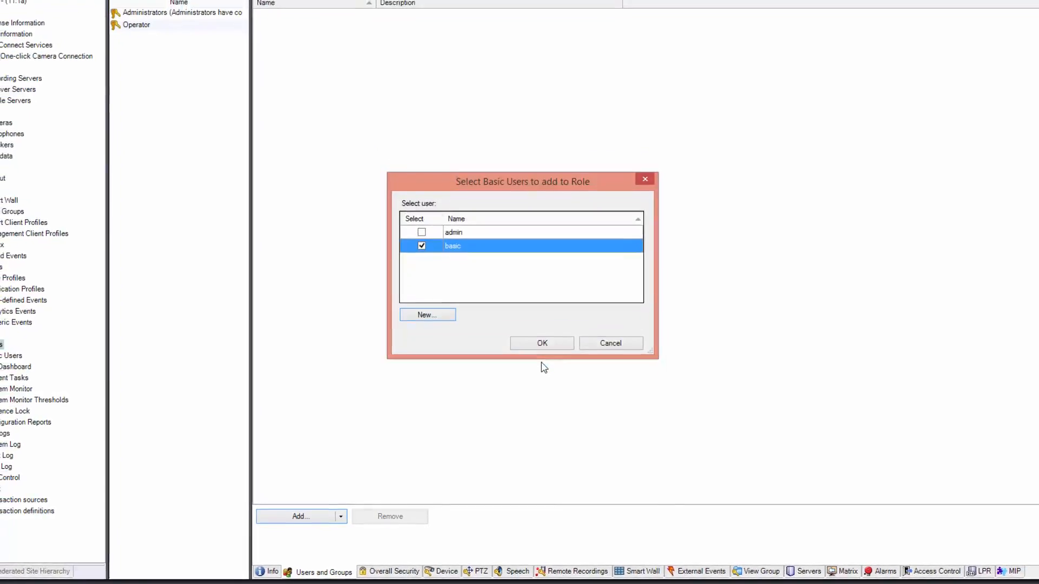
left_click(541, 343)
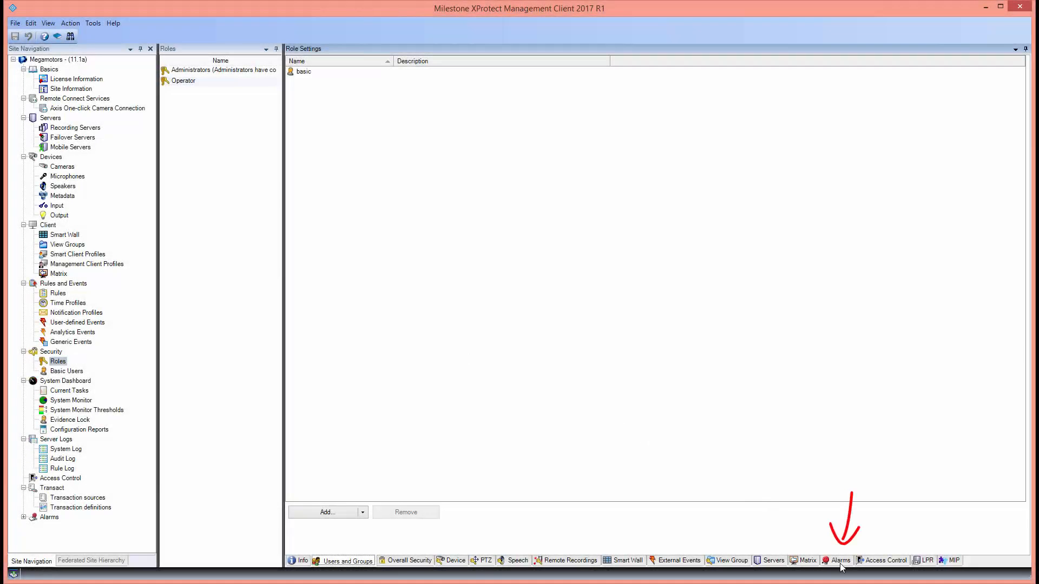
Grant the Operator role Manage and View alarm permissions.
left_click(839, 561)
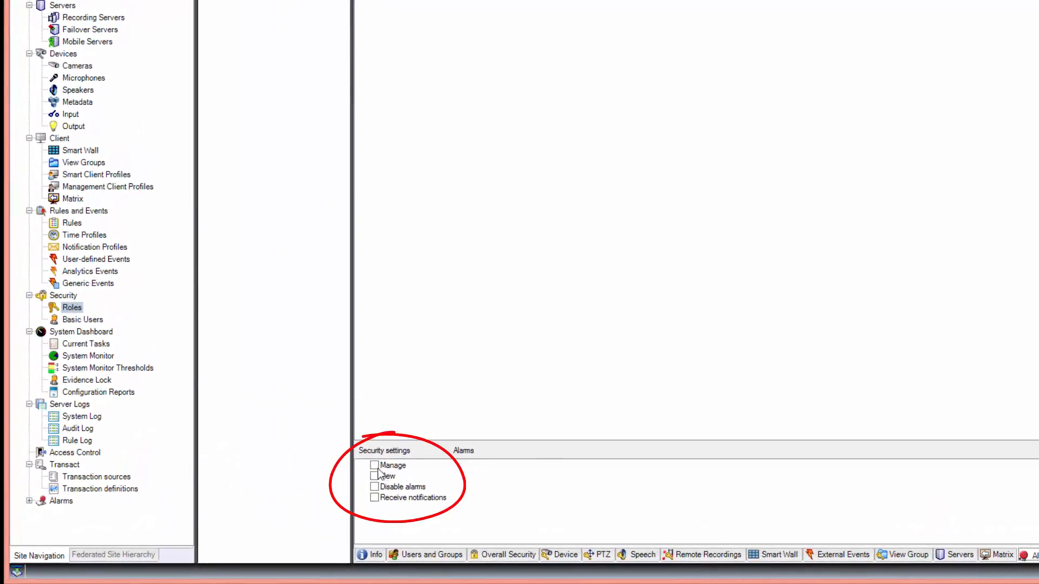
left_click(374, 476)
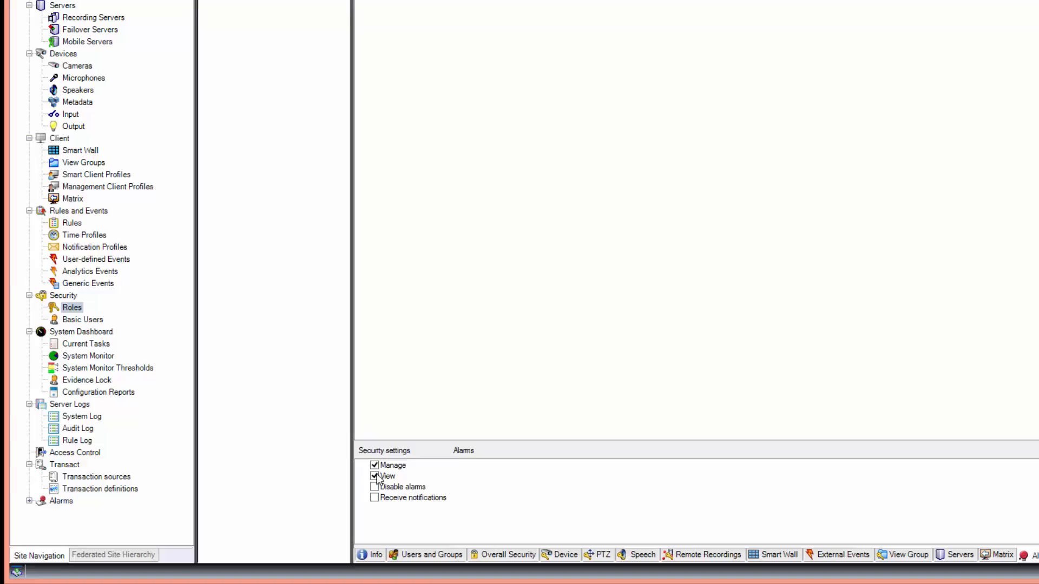
mouse_move(547, 370)
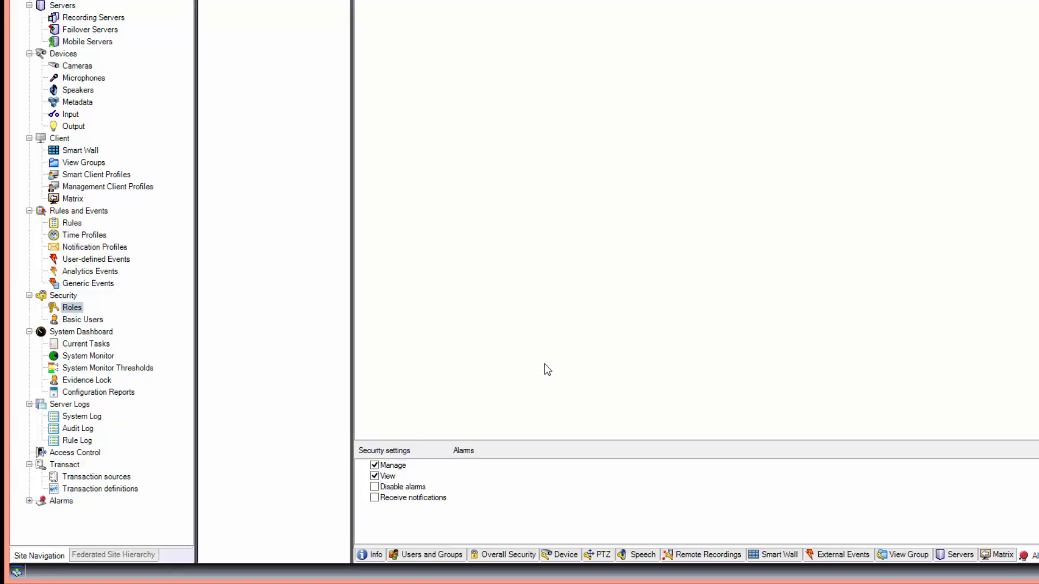
left_click(528, 555)
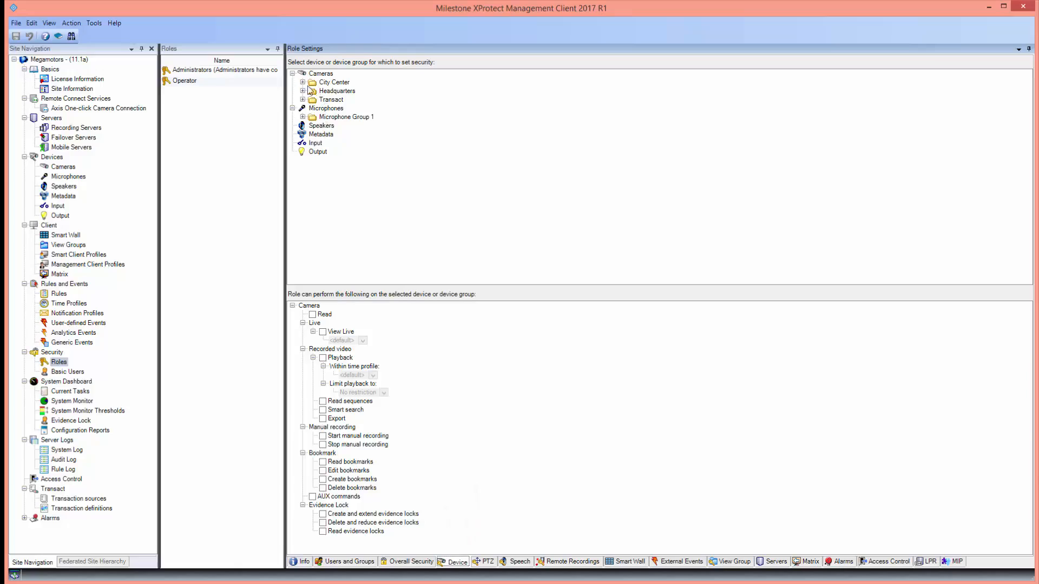
Give Operator Read, View Live, Playback, Read sequences and Export on Back entry, then save.
left_click(302, 91)
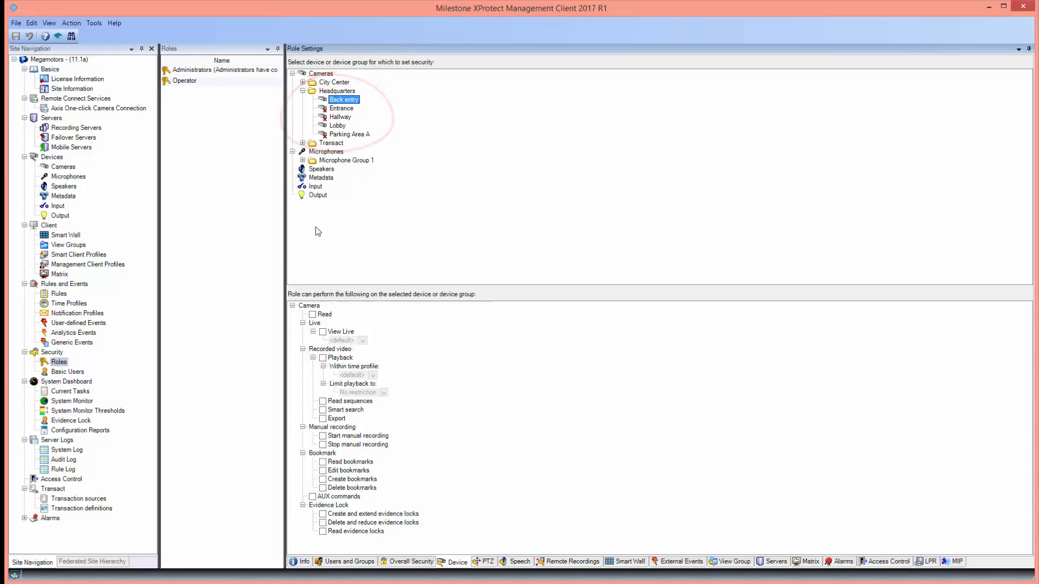
left_click(312, 313)
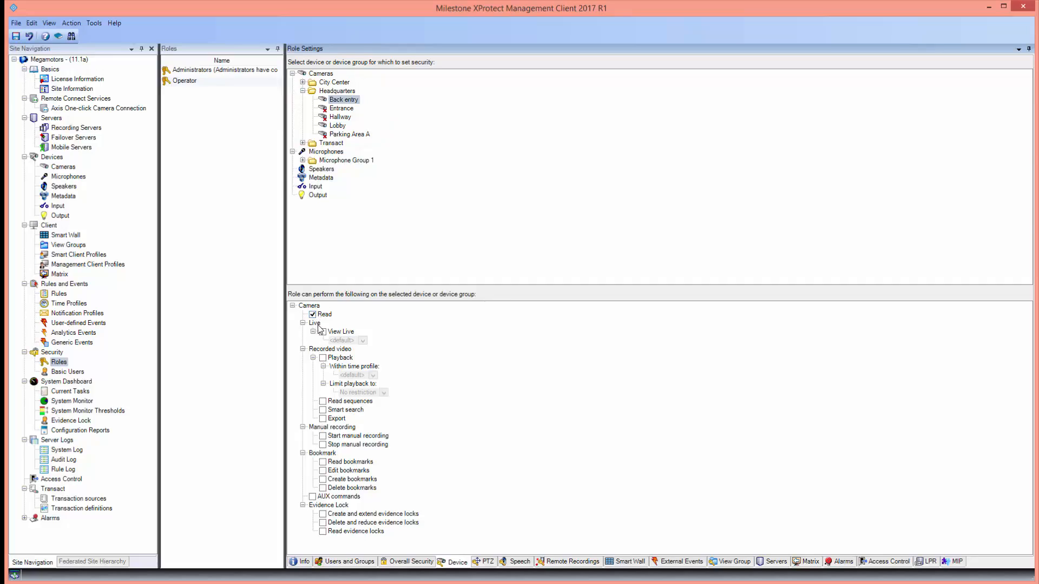
left_click(340, 331)
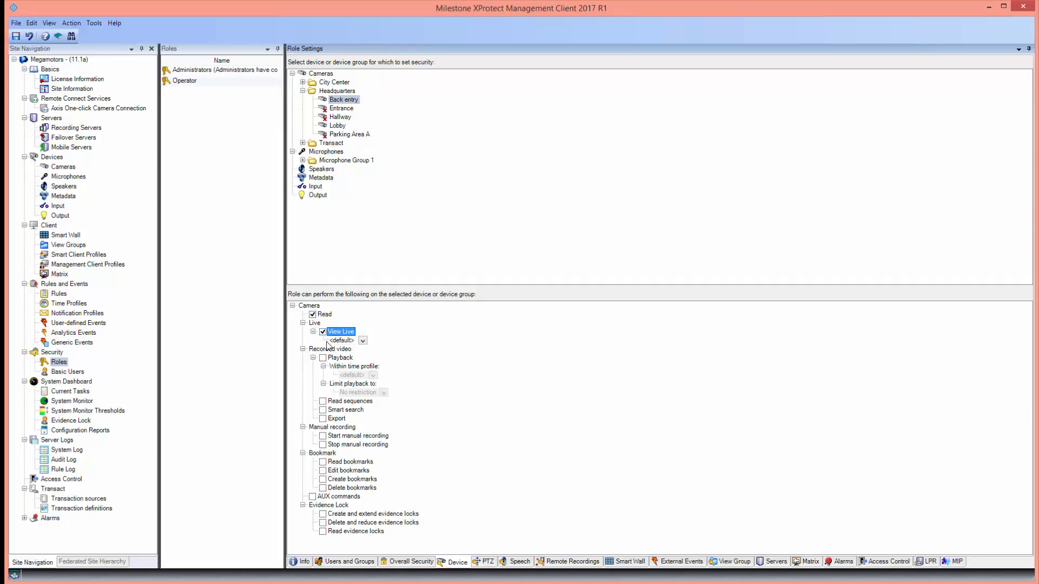
left_click(322, 359)
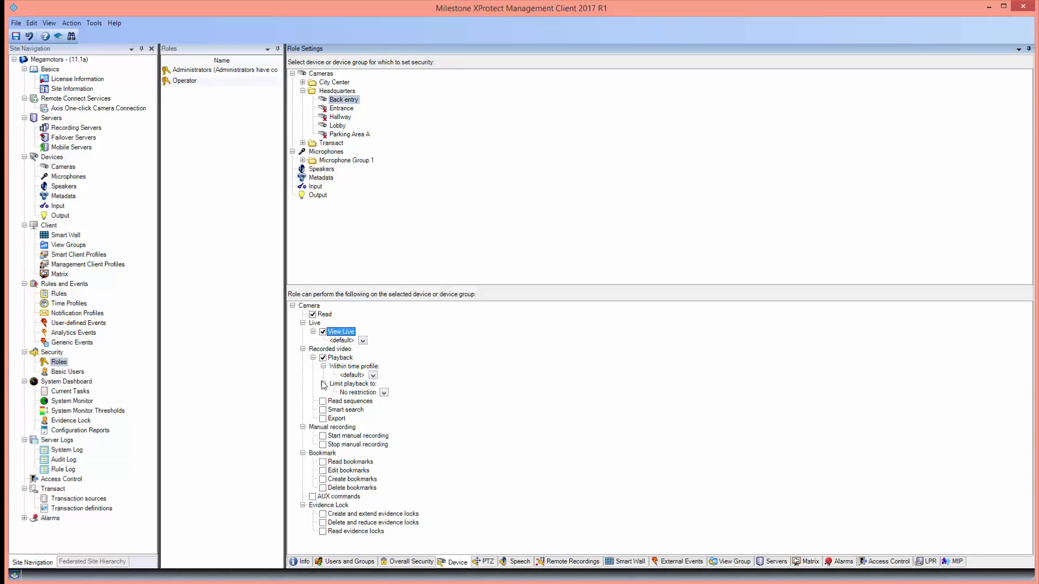
left_click(323, 400)
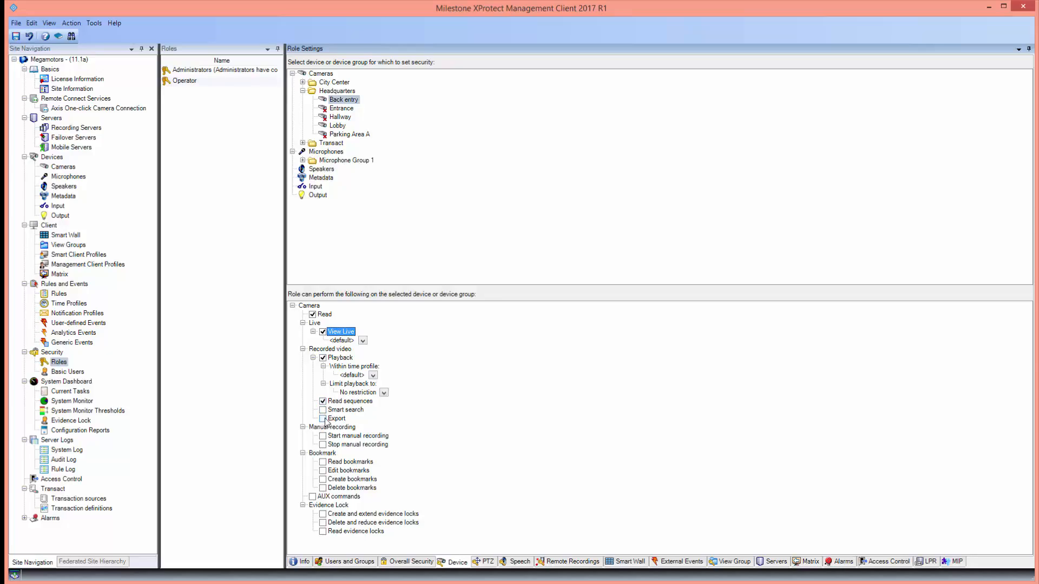
left_click(323, 418)
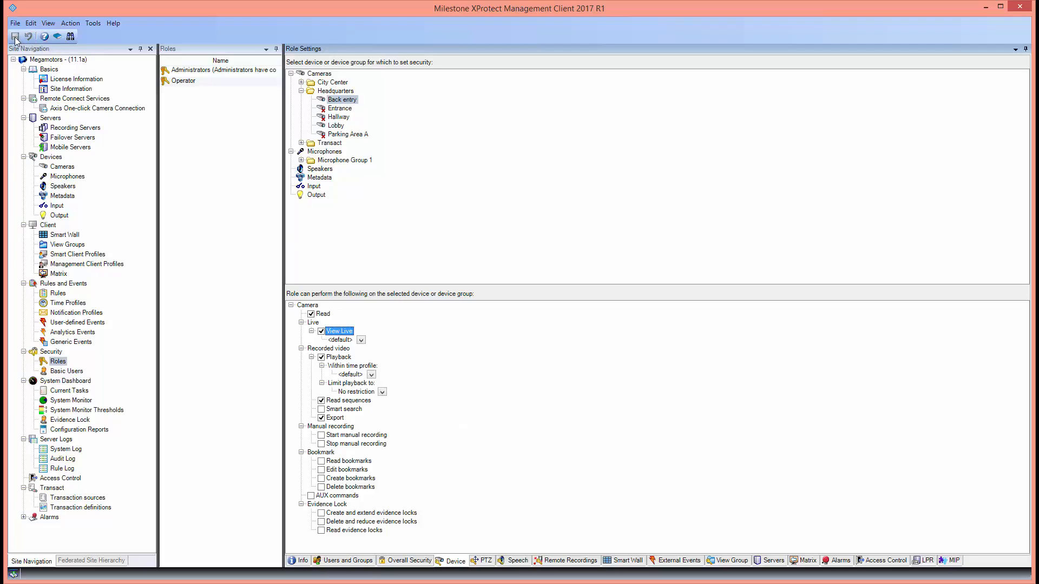
left_click(14, 36)
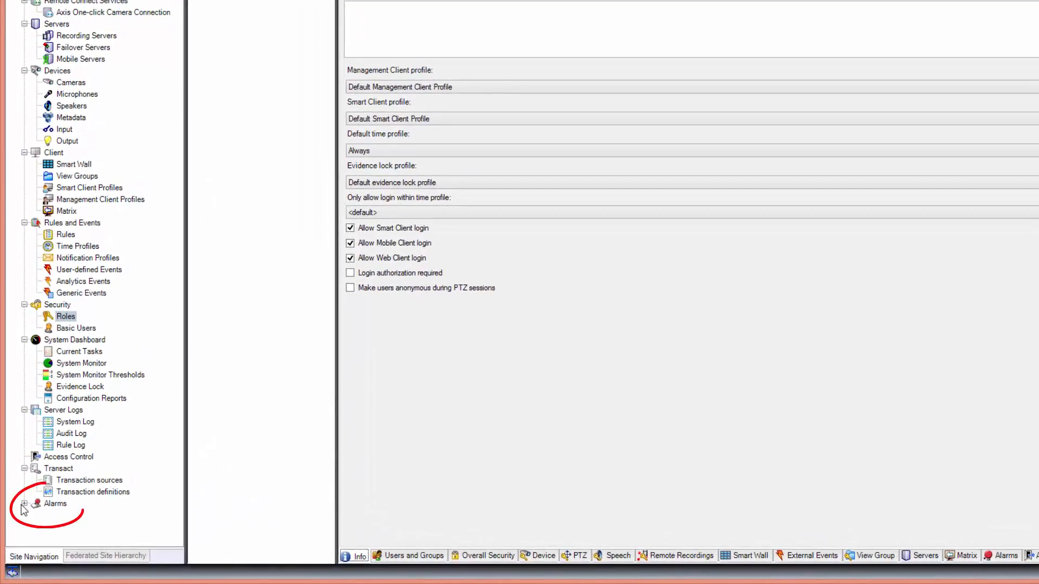
Add a new alarm definition under Alarm Definitions.
left_click(23, 503)
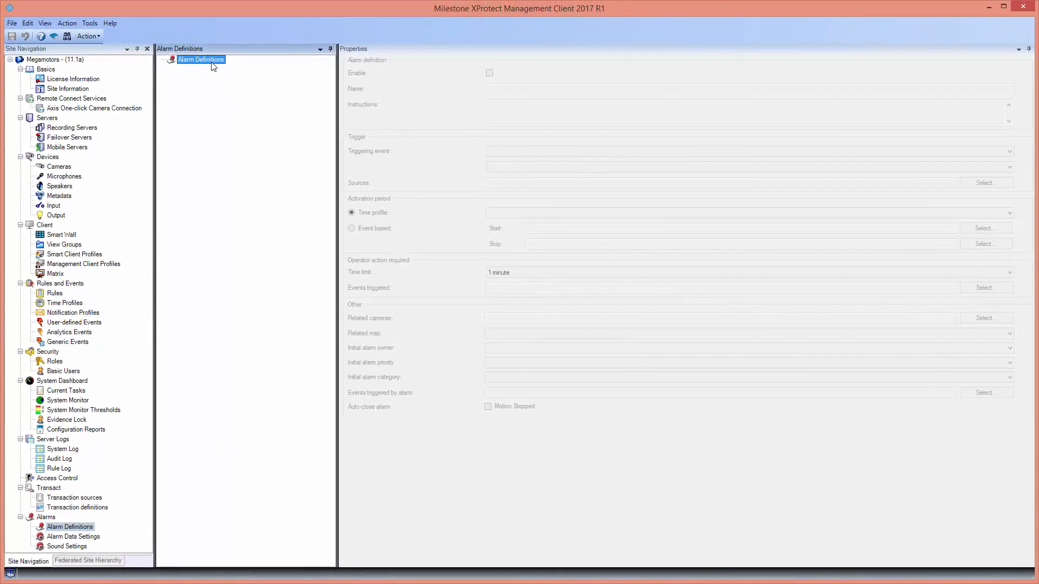
right_click(200, 58)
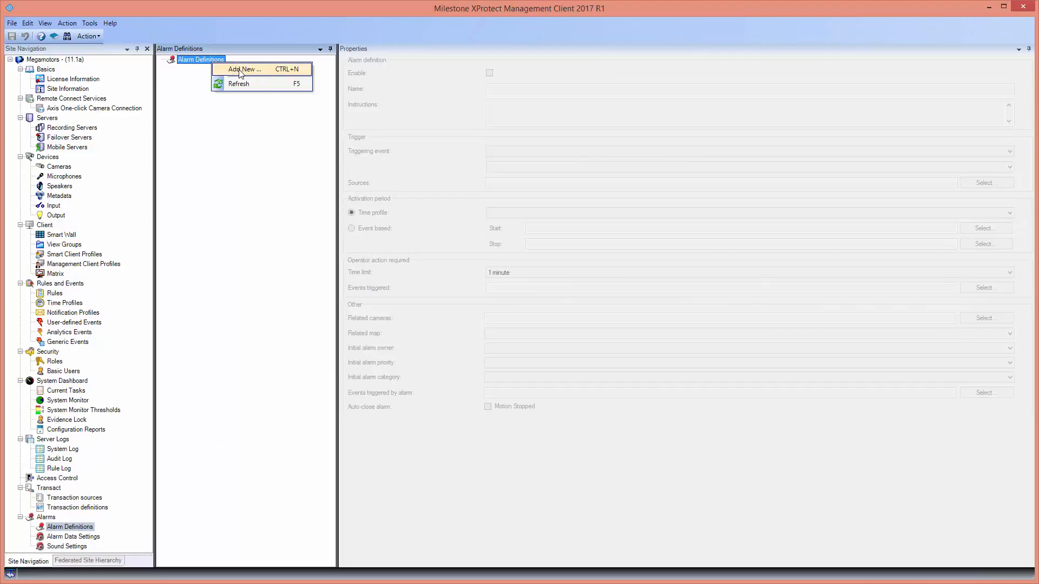
left_click(244, 70)
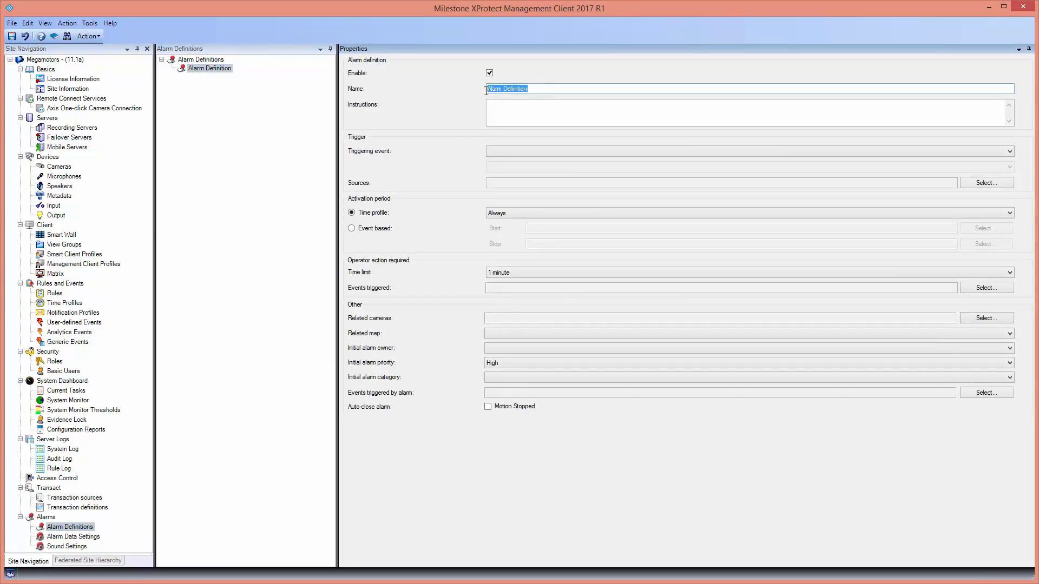
Name the alarm 'Movement detected' with the instruction 'Call the guard'.
type("Movement")
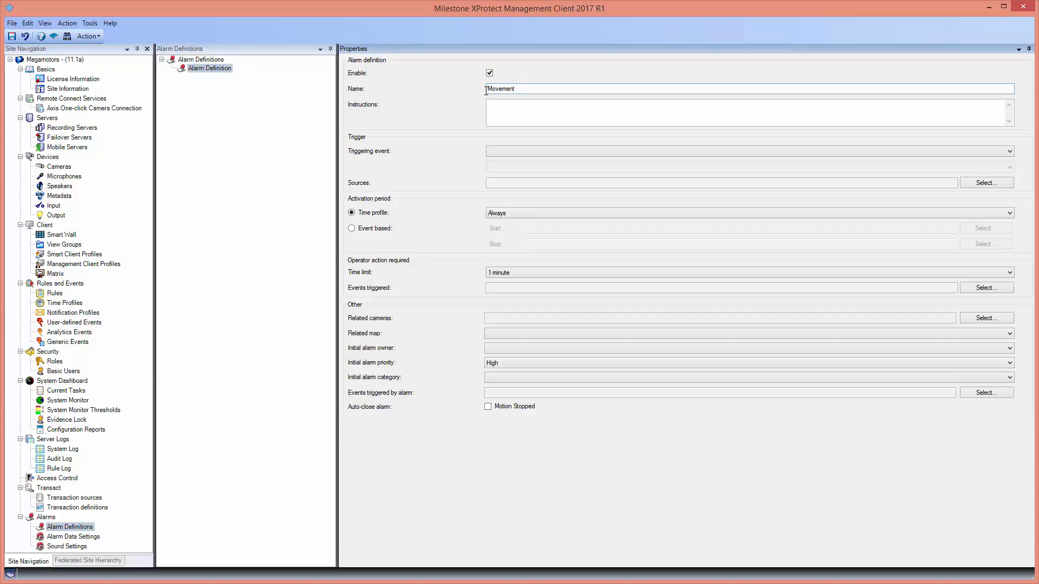
type("detected")
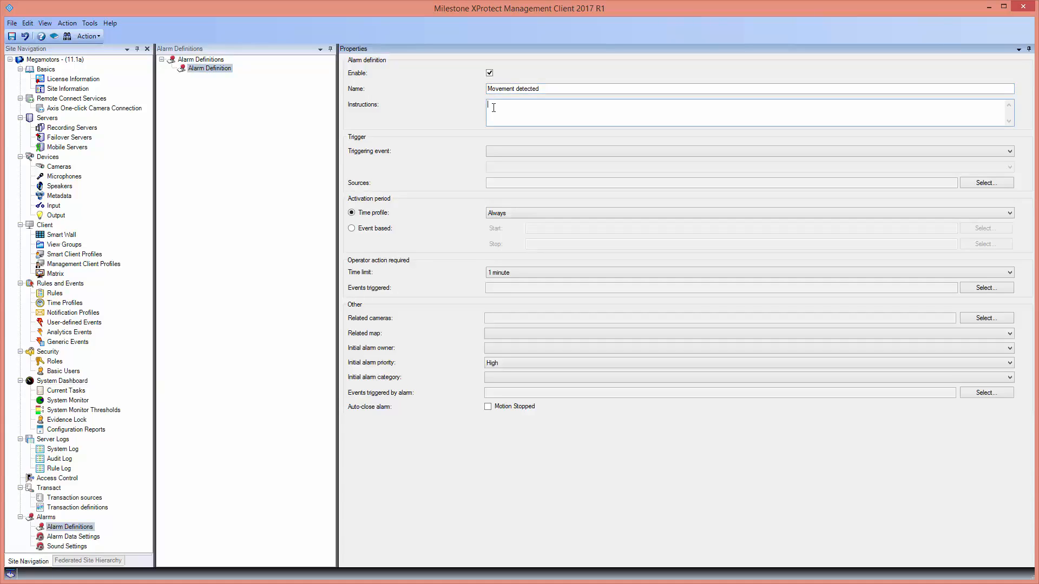
type("Call the")
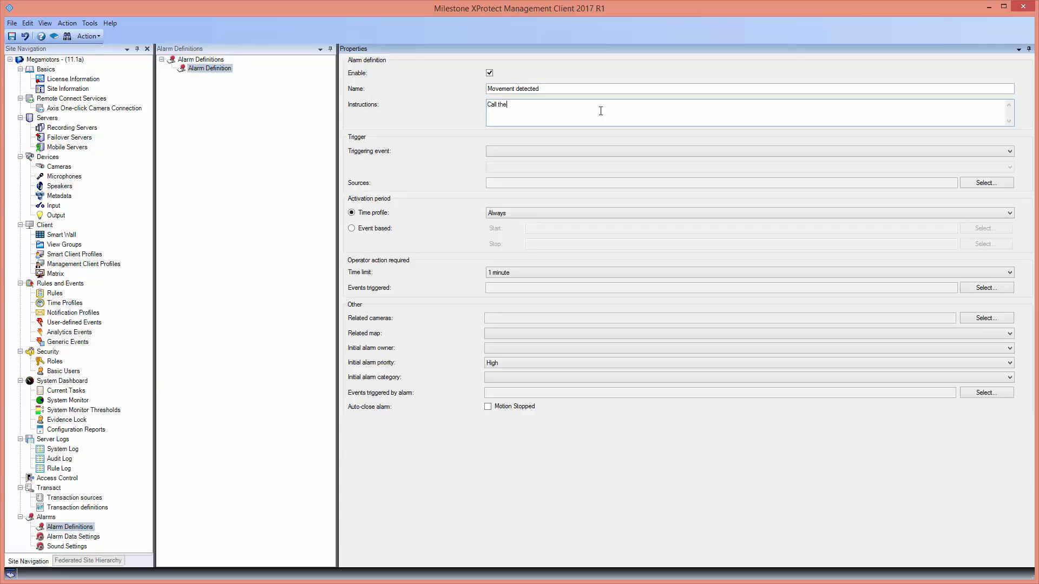
type("guard")
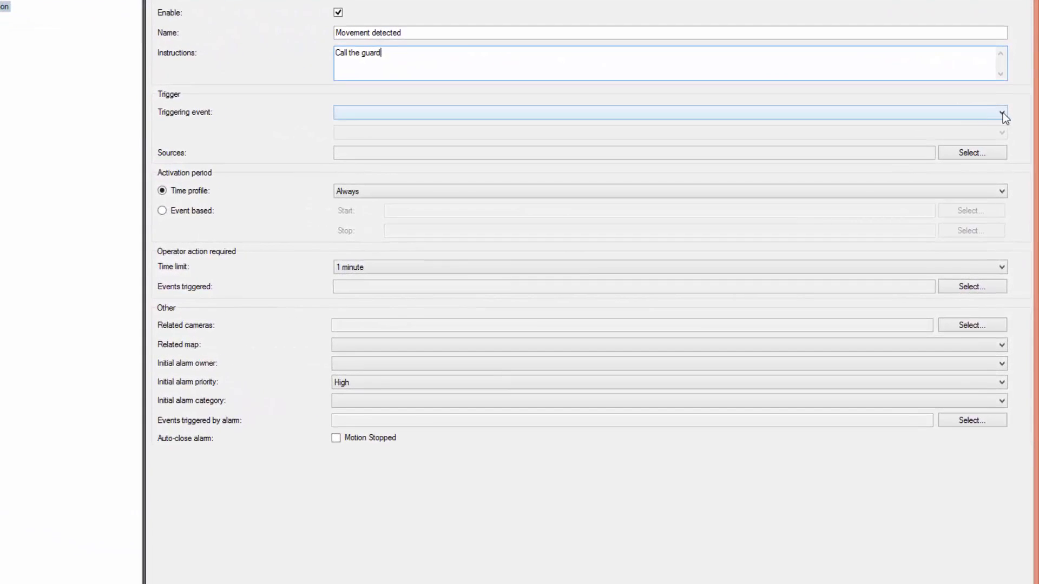
Set the triggering event to System Events > Motion Detected.
left_click(1001, 112)
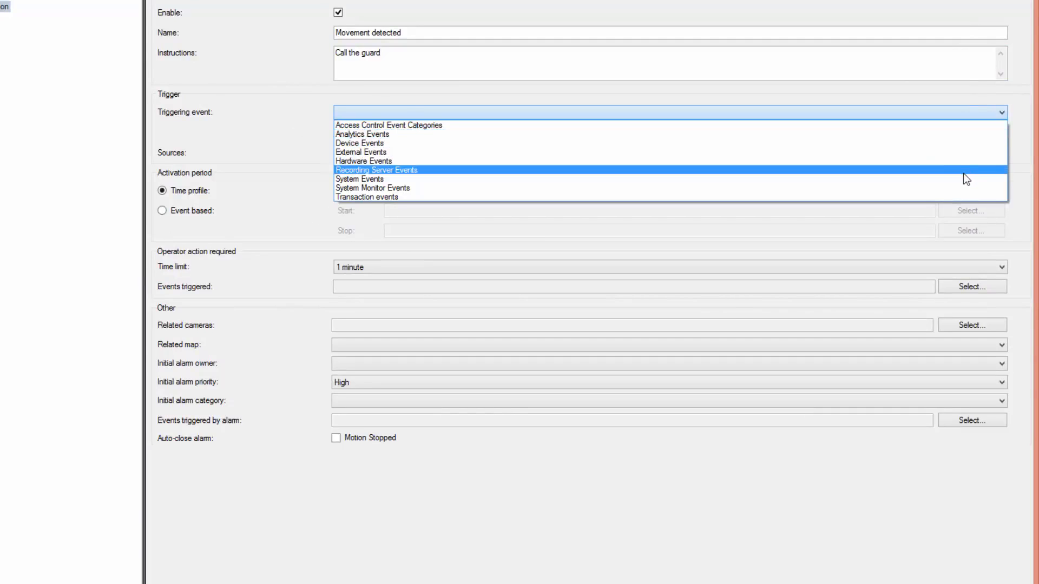
left_click(359, 179)
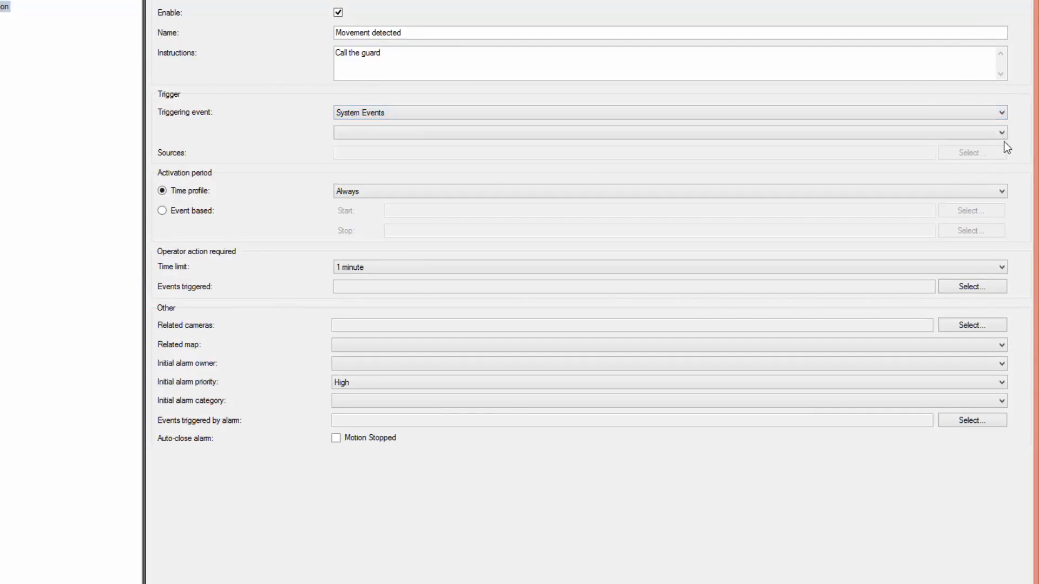
left_click(997, 131)
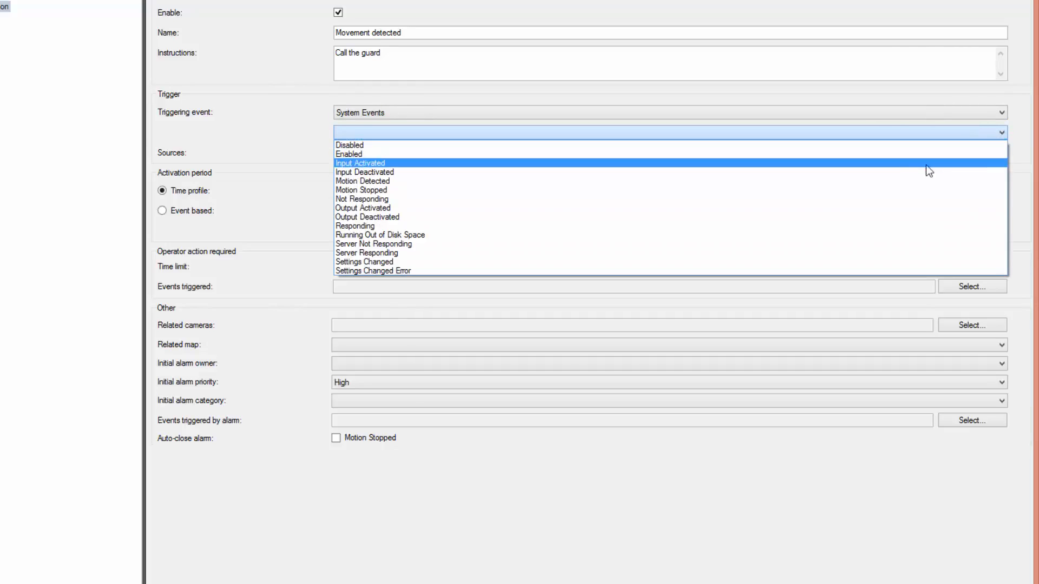
left_click(363, 181)
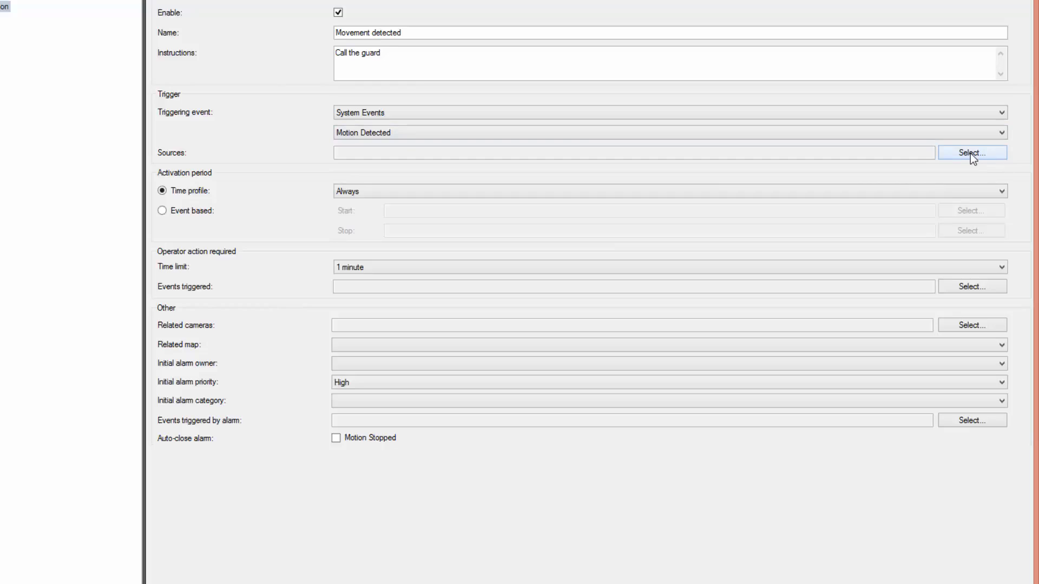
Make the Back entry camera under Megamotors > Headquarters the alarm source.
left_click(972, 153)
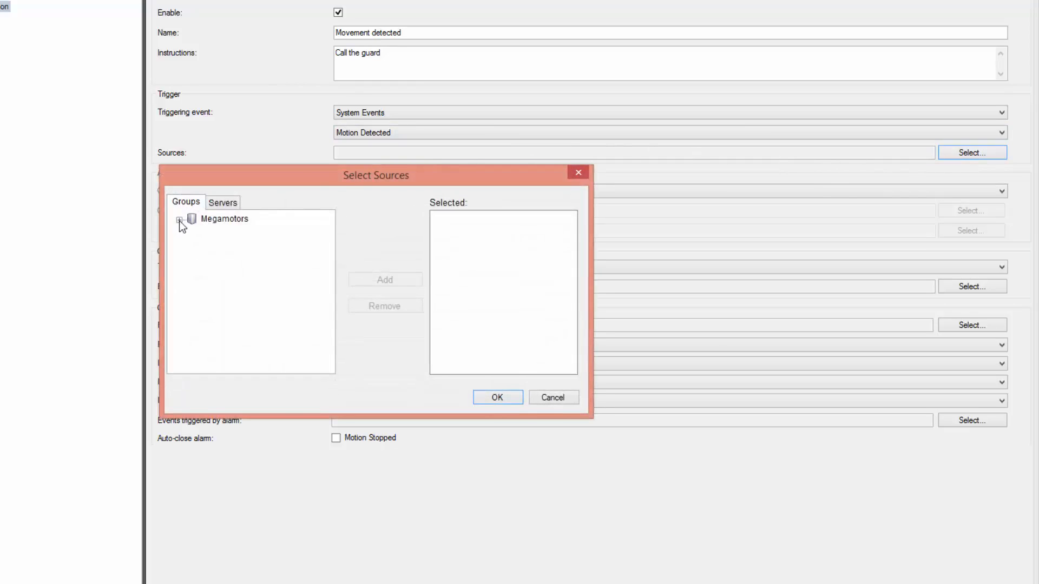
left_click(181, 219)
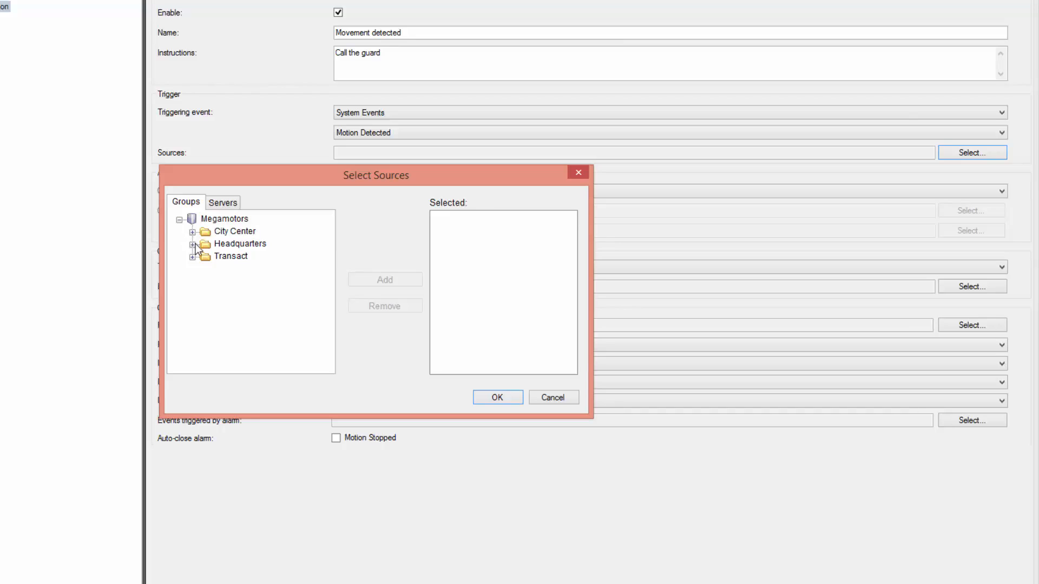
left_click(193, 244)
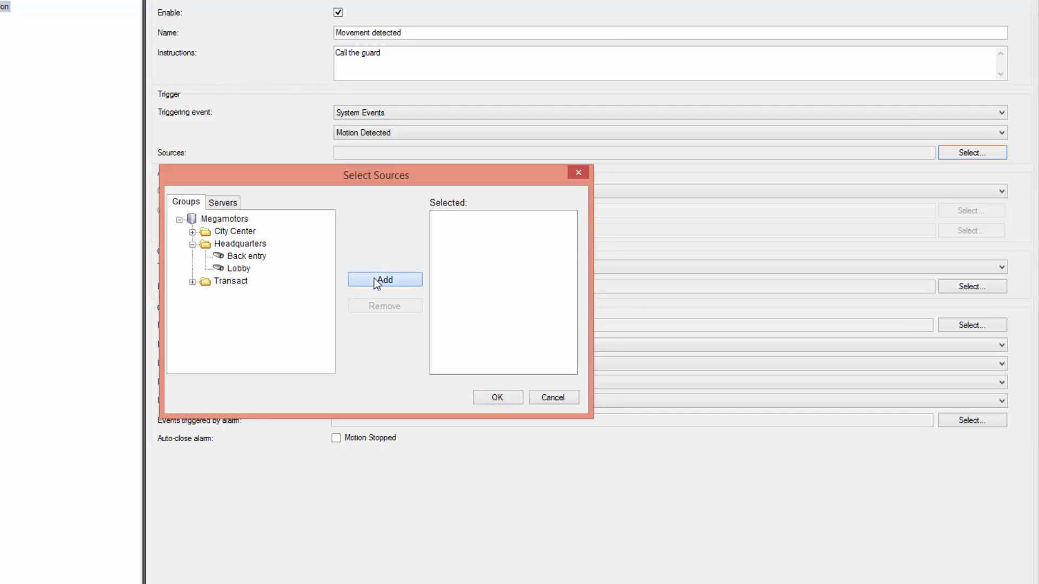
left_click(497, 397)
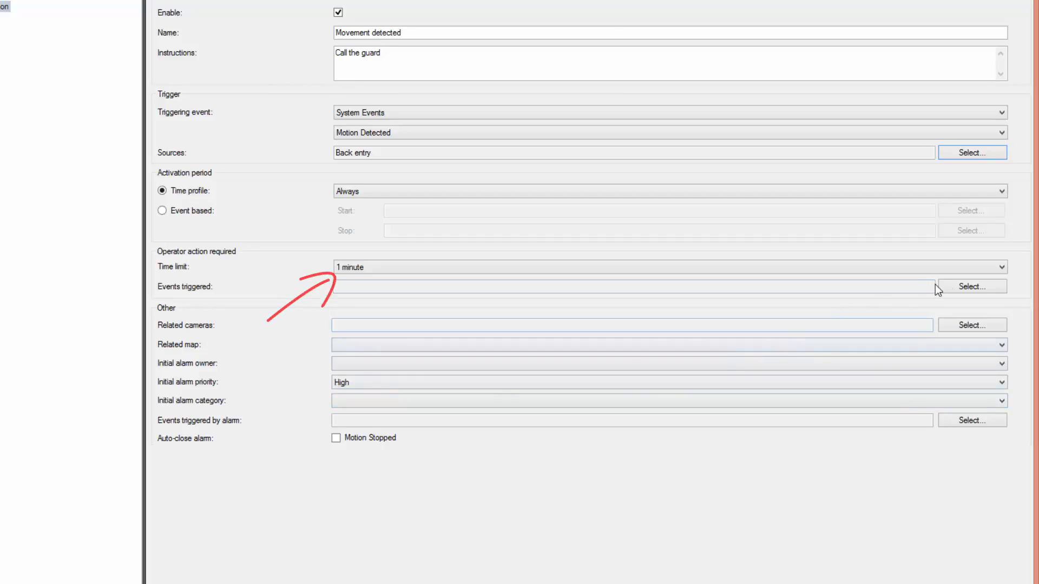
Add Back entry as the alarm's related camera and save the alarm definition.
left_click(1004, 268)
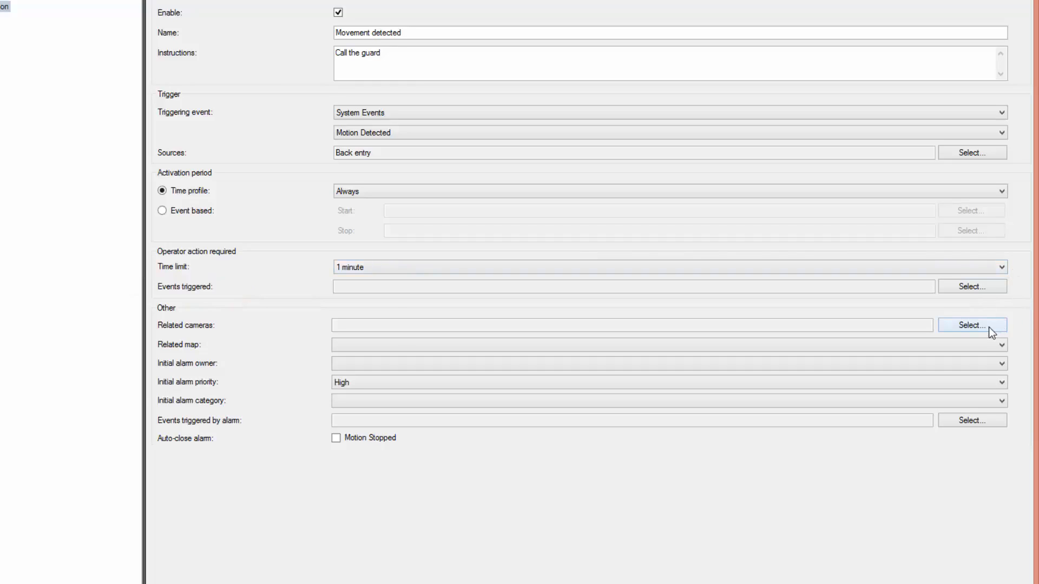
left_click(972, 325)
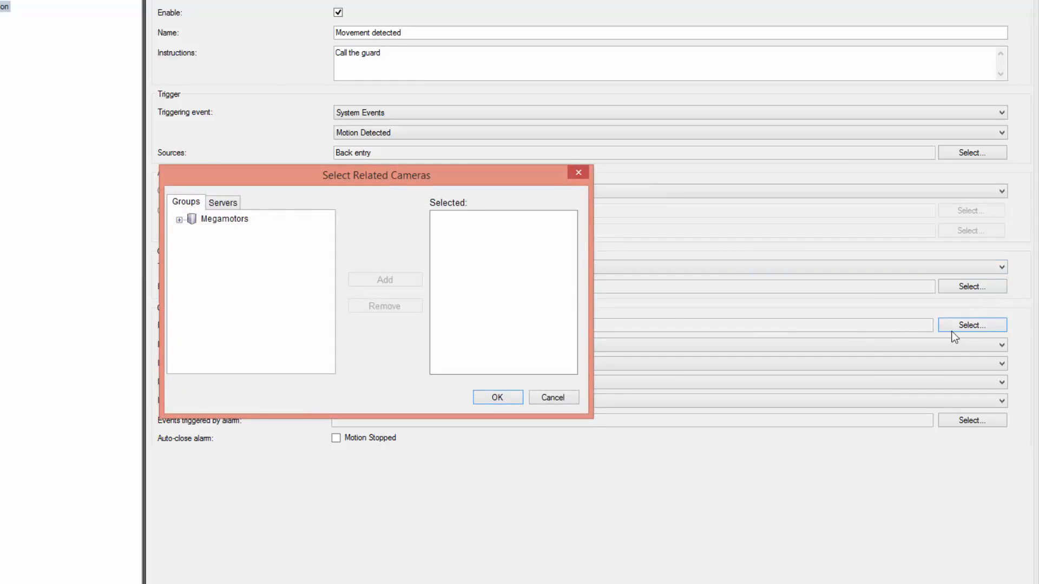
left_click(184, 219)
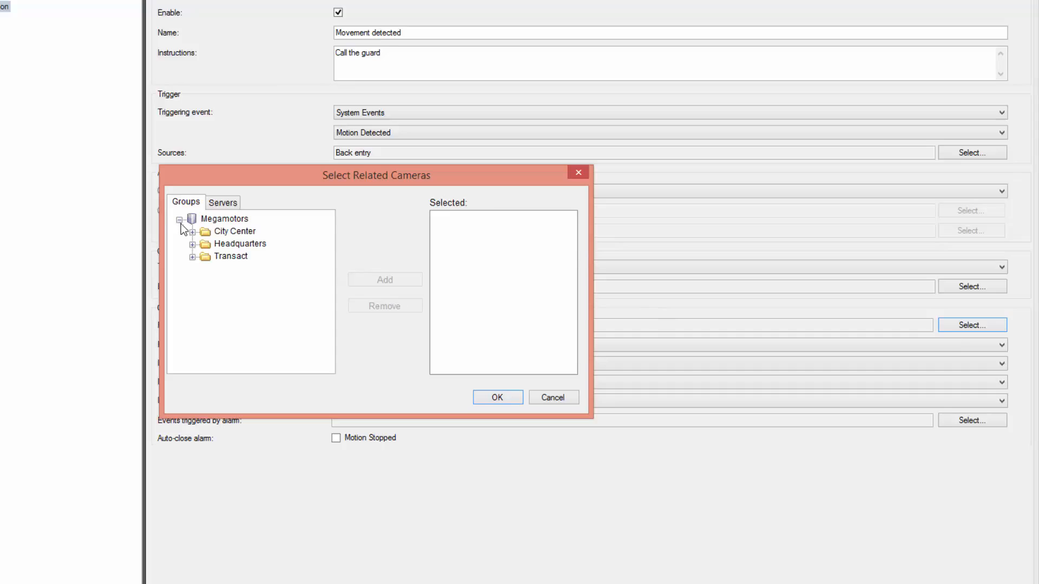
left_click(193, 243)
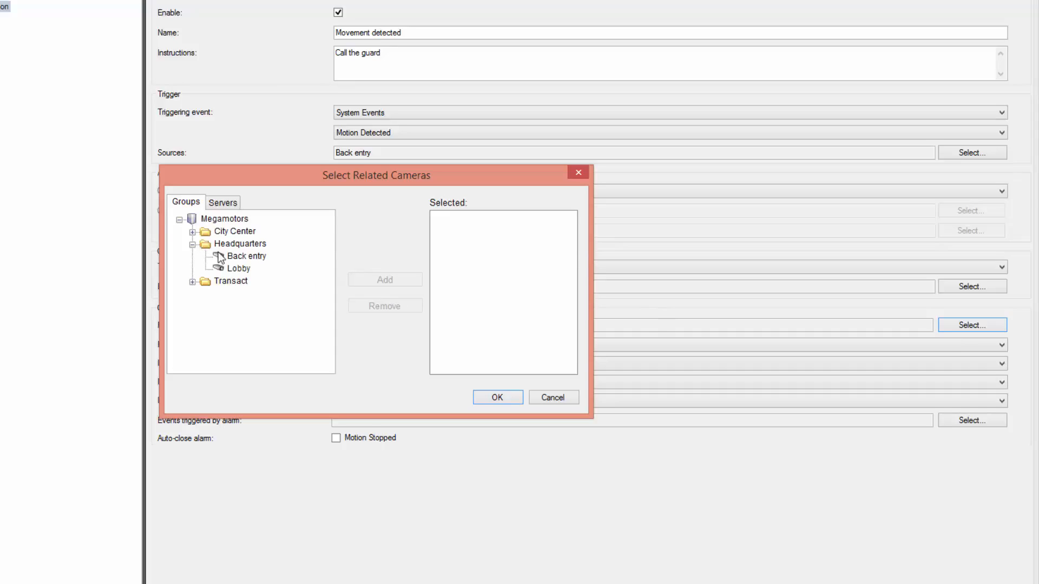
left_click(384, 279)
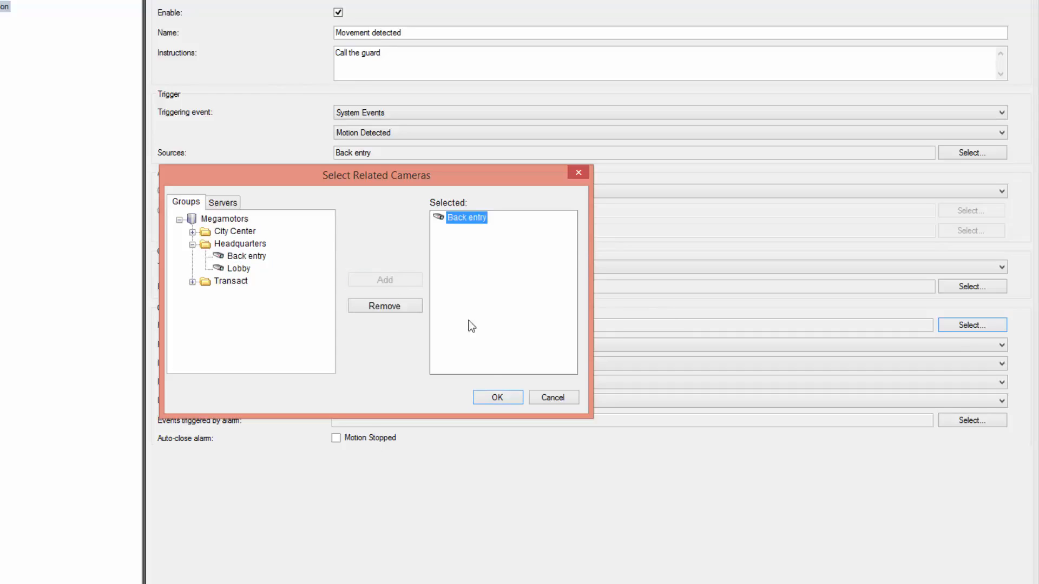
left_click(497, 397)
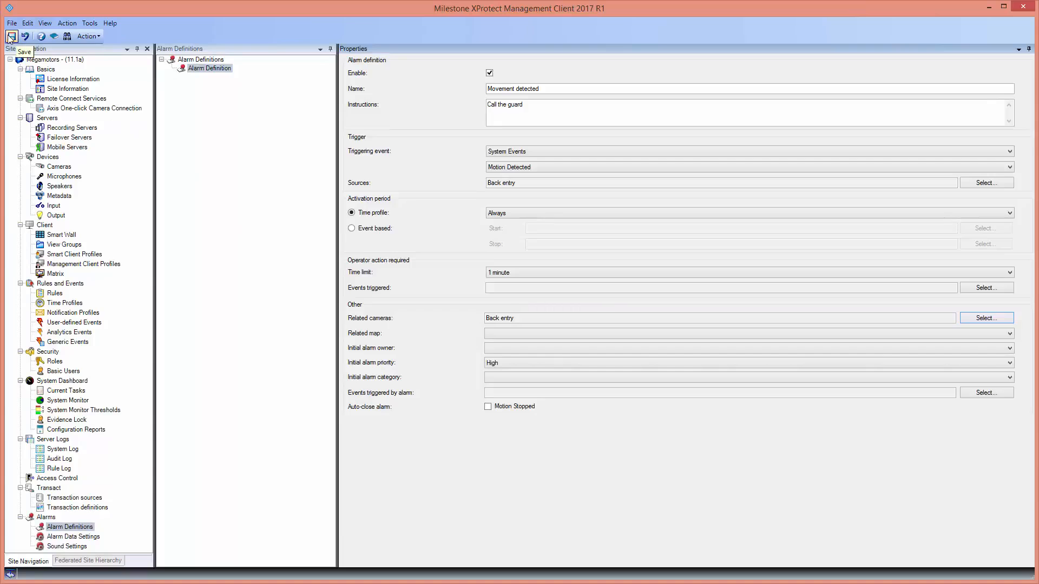
left_click(12, 36)
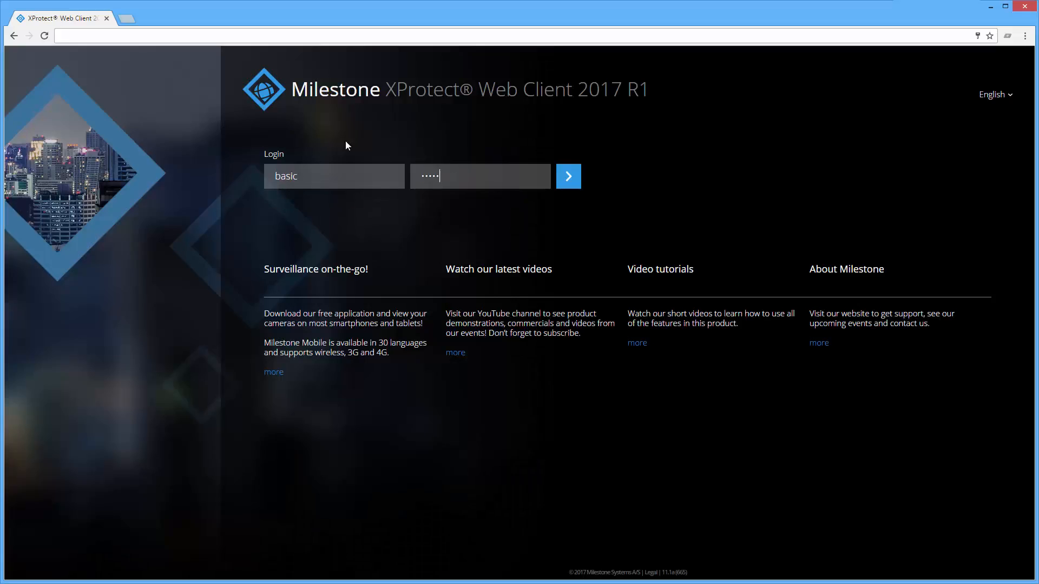
Log in to XProtect Web Client as the basic user.
left_click(567, 177)
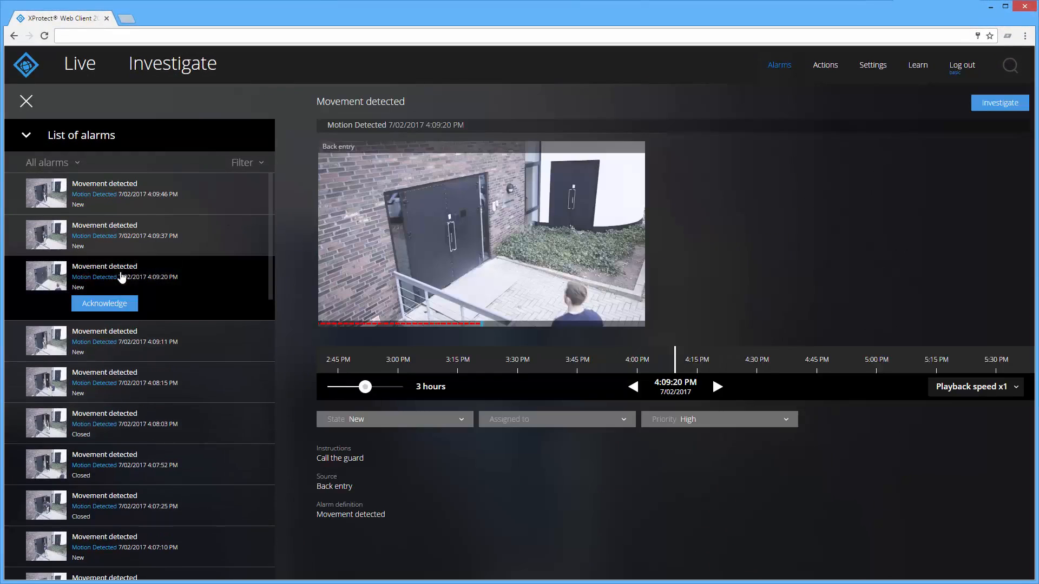
Acknowledge the 4:09:20 PM Movement detected alarm and set its state to Closed.
left_click(104, 303)
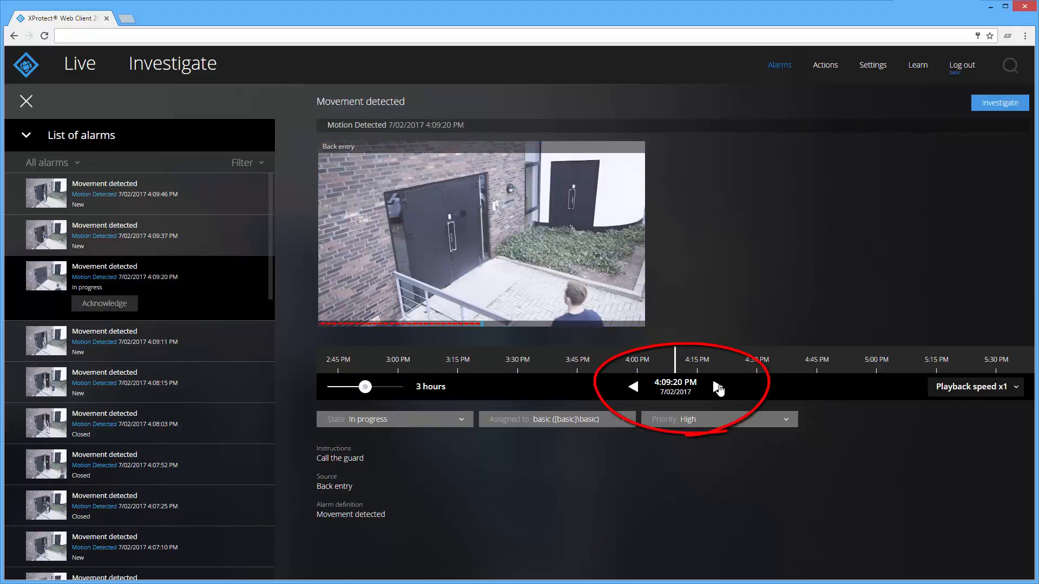
left_click(718, 387)
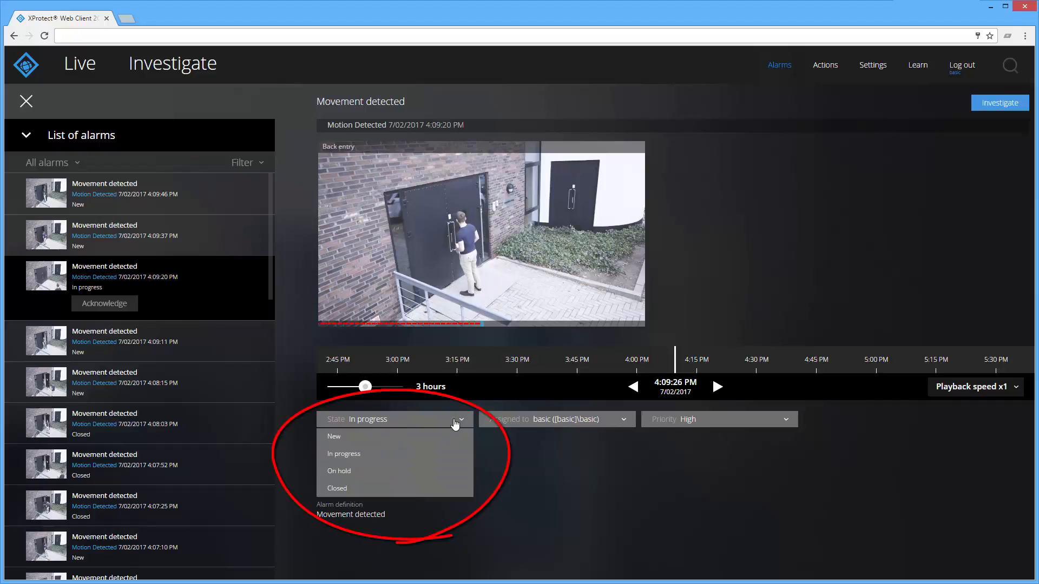
left_click(336, 488)
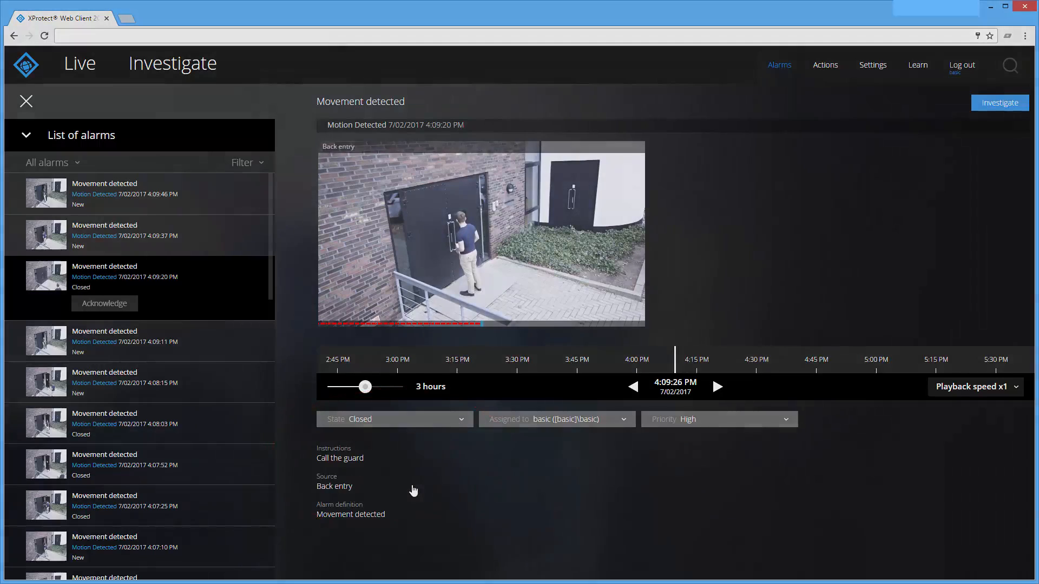